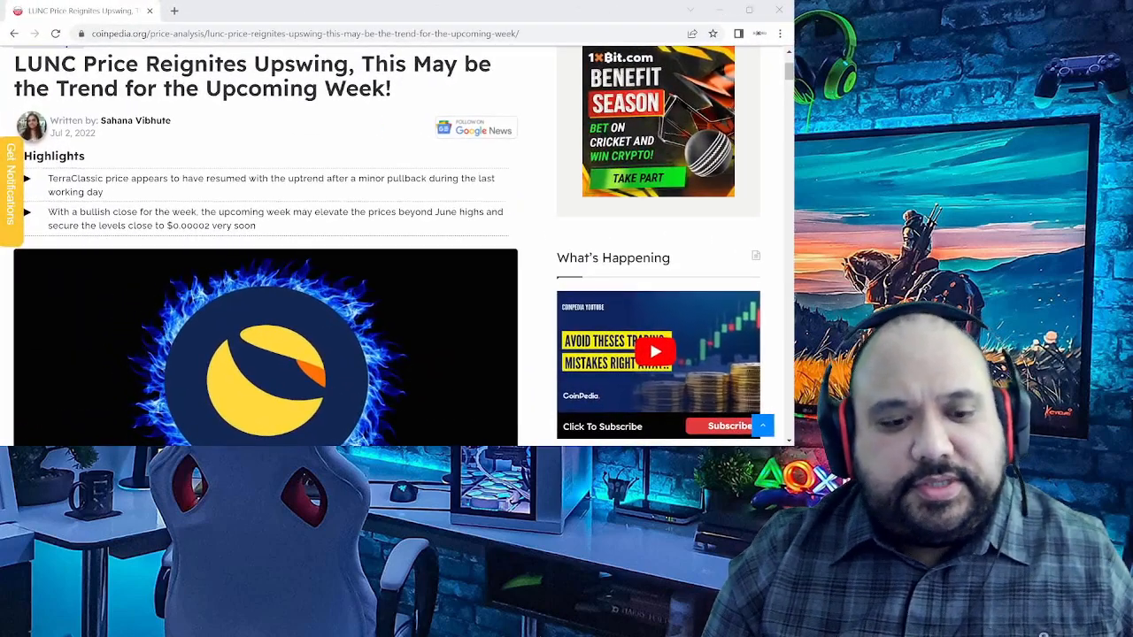
{"action": "mouse_move", "coordinate": [529, 229]}
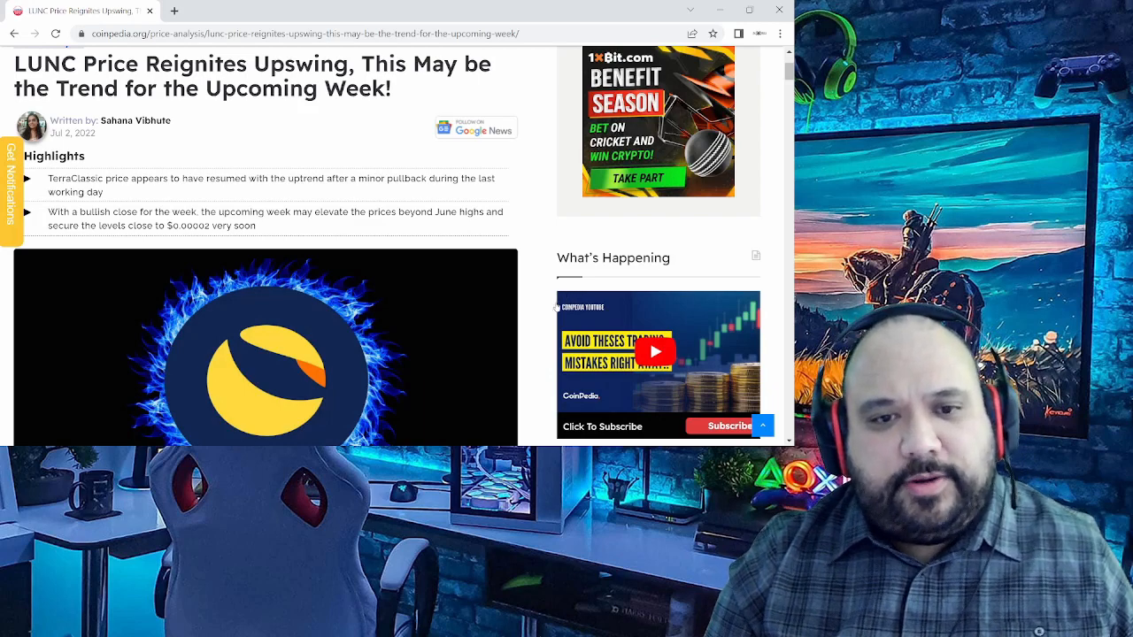
{"action": "scroll", "scroll_direction": "down", "scroll_amount": 3}
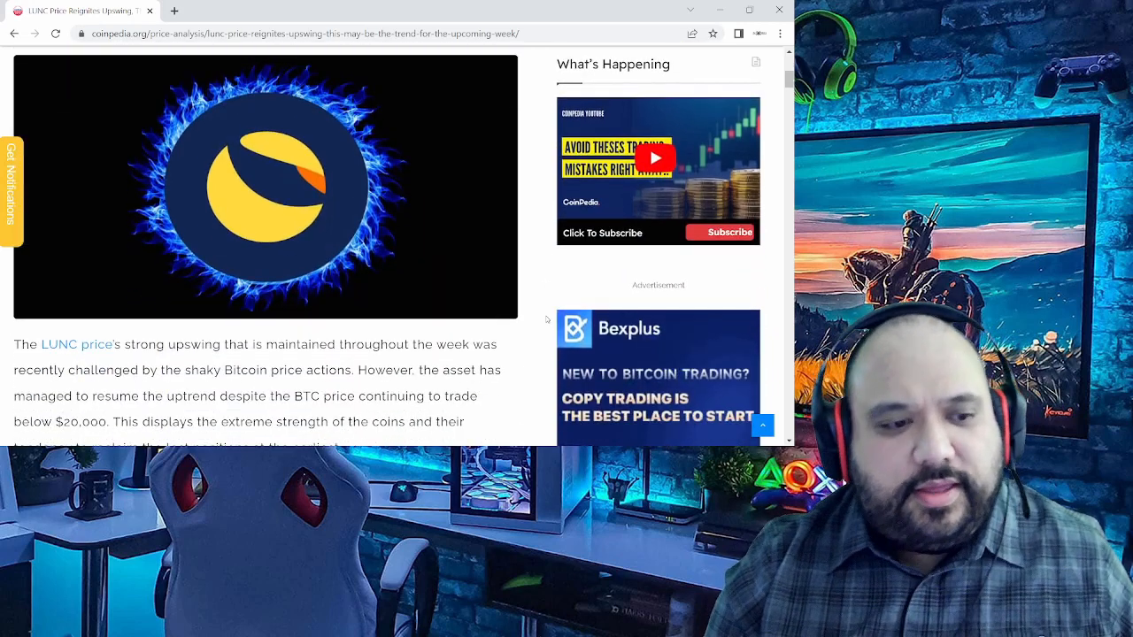
{"action": "scroll", "scroll_direction": "down", "scroll_amount": 3}
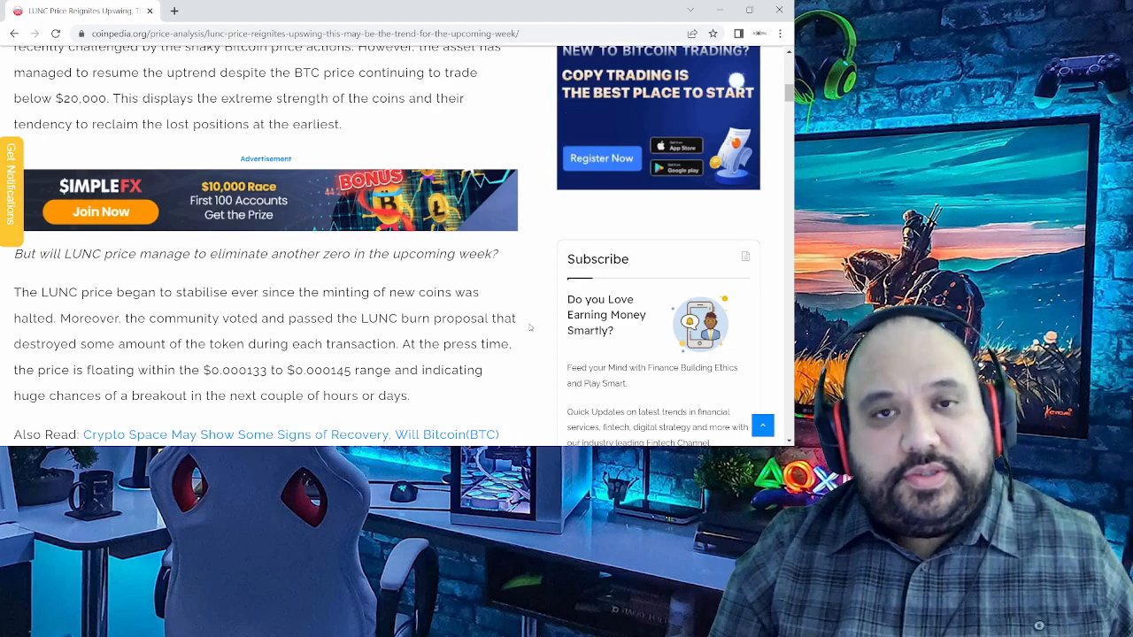
{"action": "scroll", "scroll_direction": "down", "scroll_amount": 3}
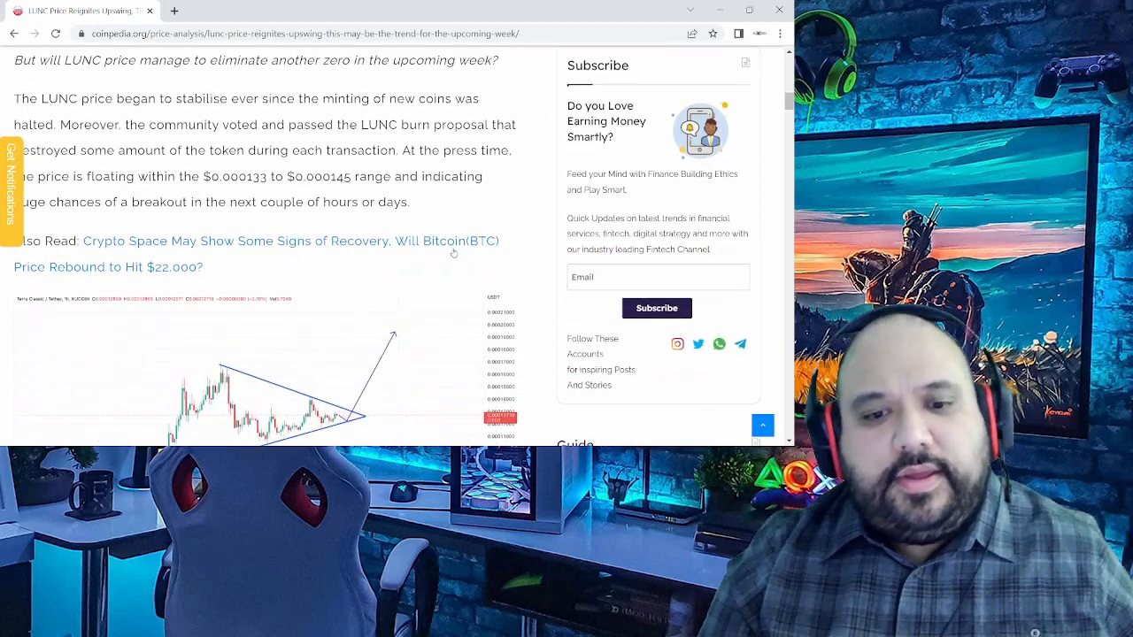
{"action": "scroll", "scroll_direction": "down", "scroll_amount": 3}
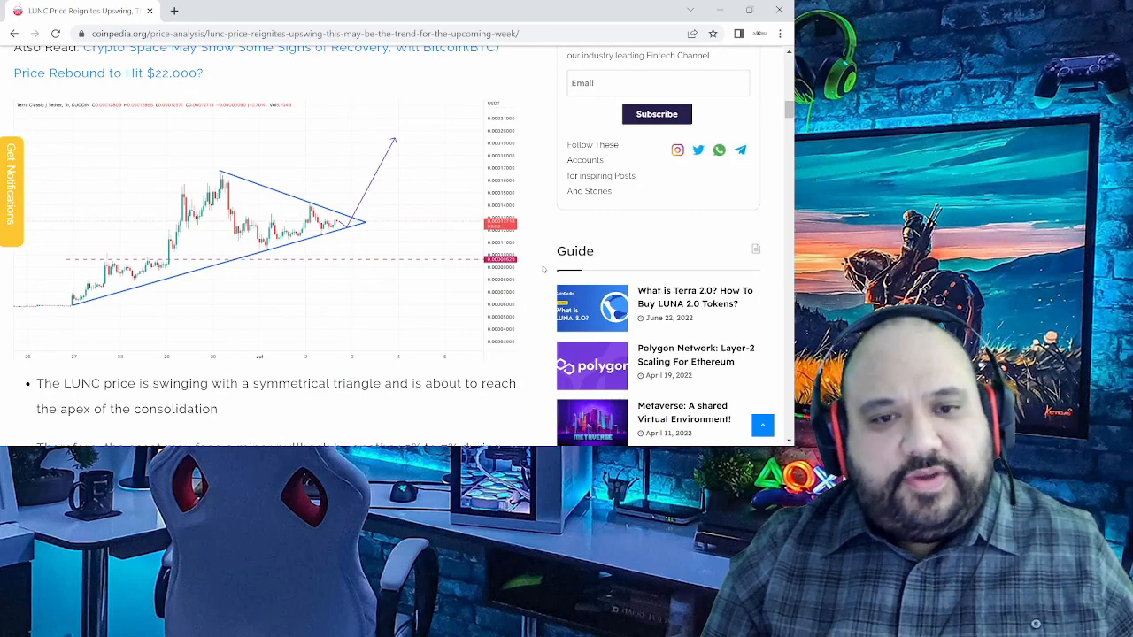
{"action": "scroll", "scroll_direction": "down", "scroll_amount": 3}
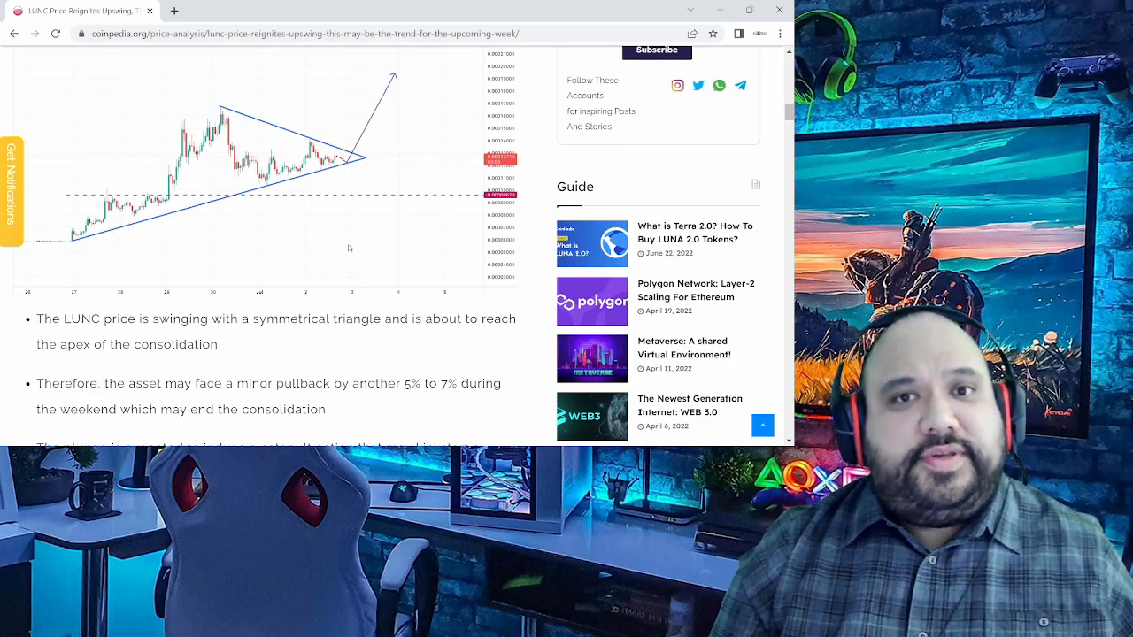
{"action": "mouse_move", "coordinate": [223, 103]}
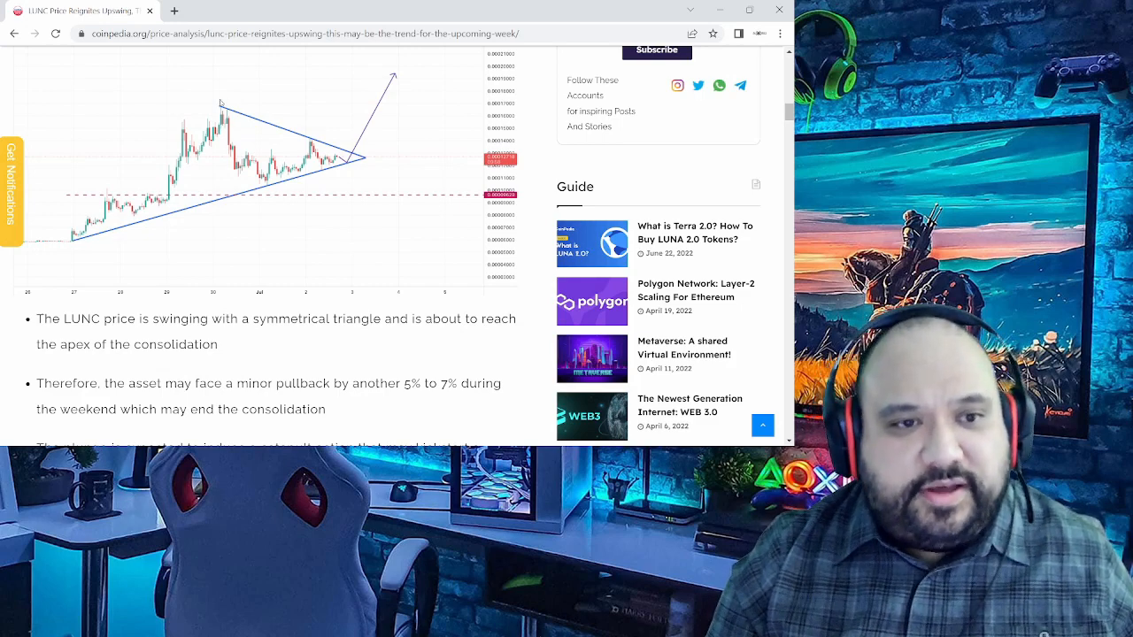
{"action": "mouse_move", "coordinate": [375, 243]}
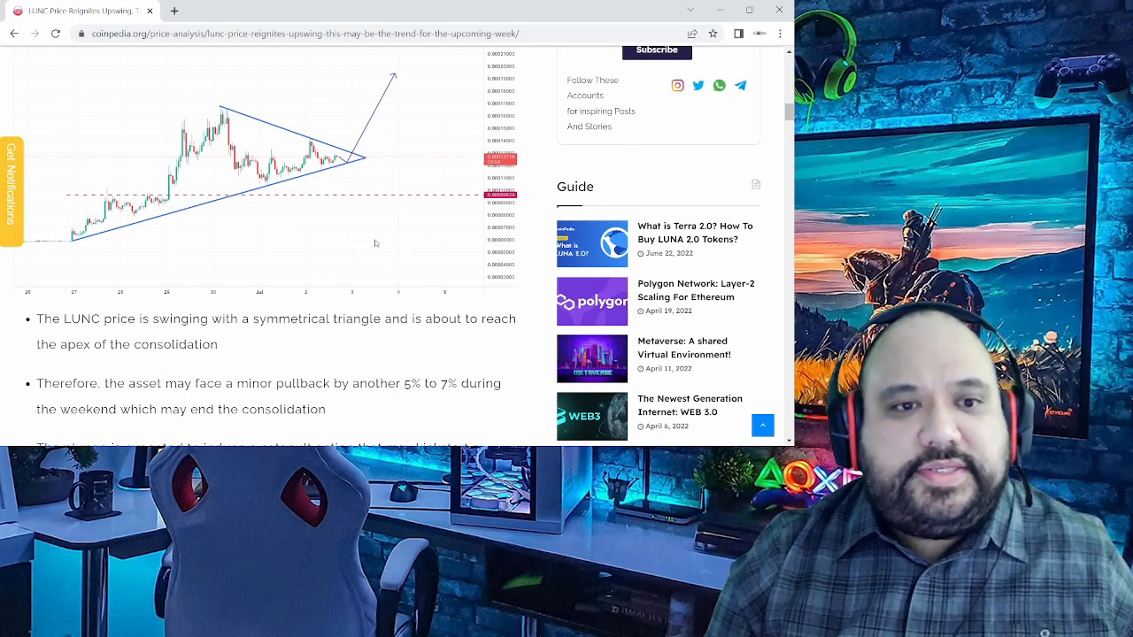
{"action": "mouse_move", "coordinate": [476, 352]}
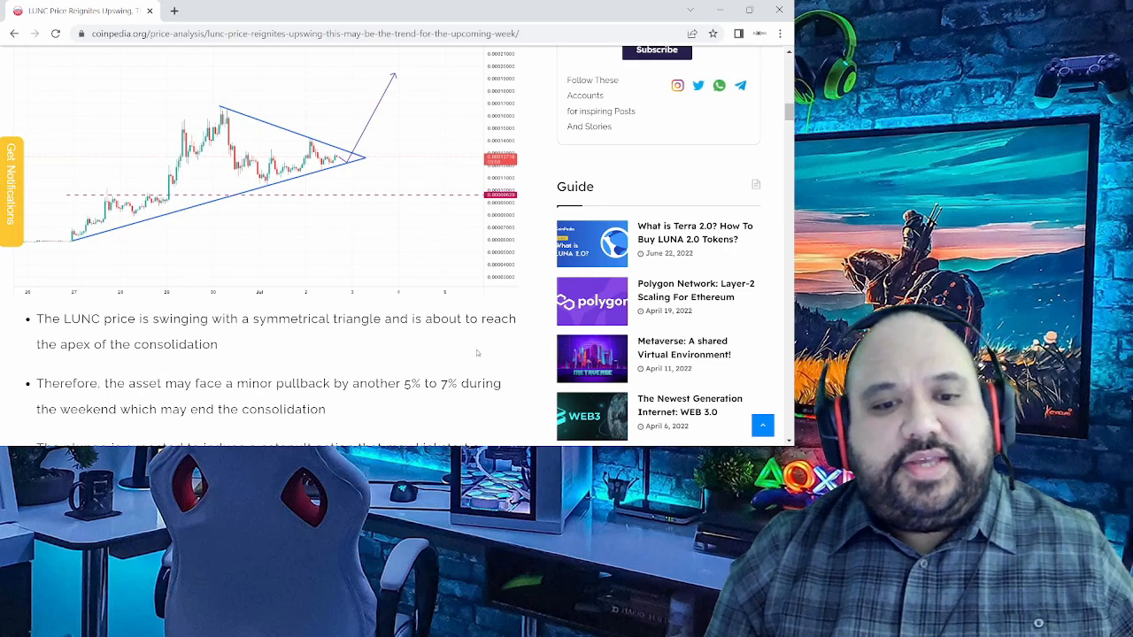